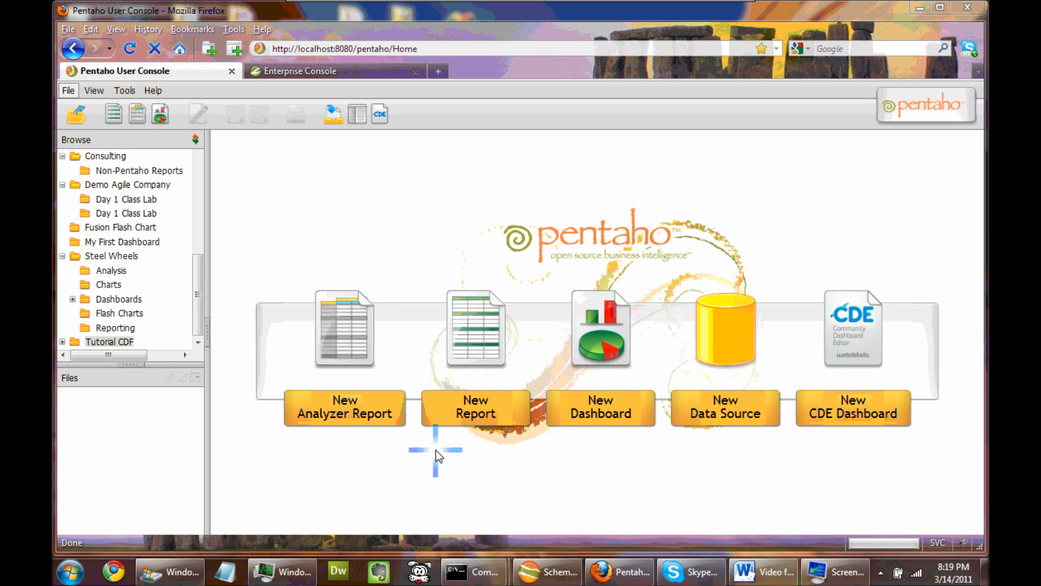
mouse_move(424, 164)
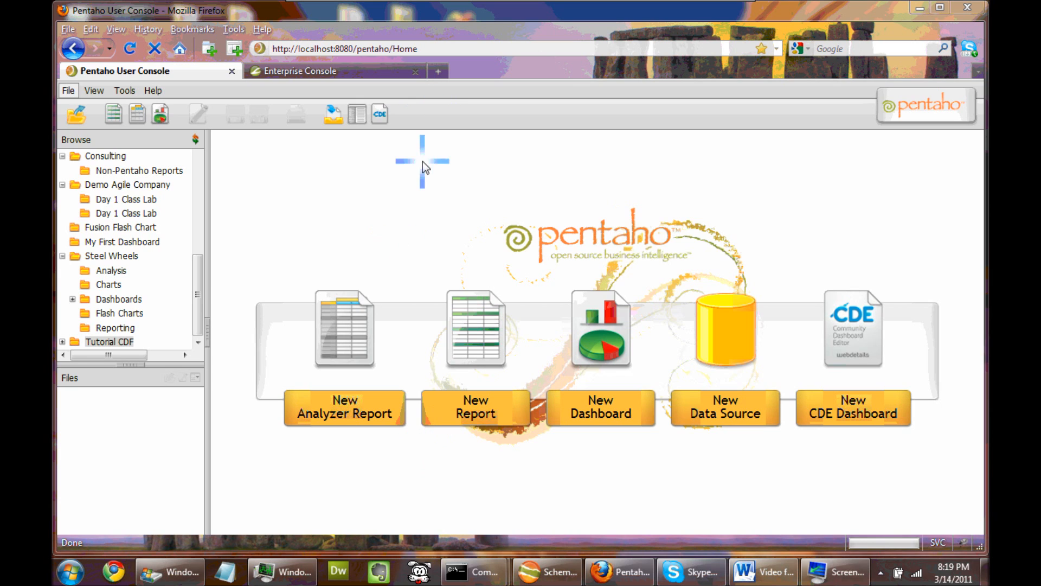
mouse_move(364, 184)
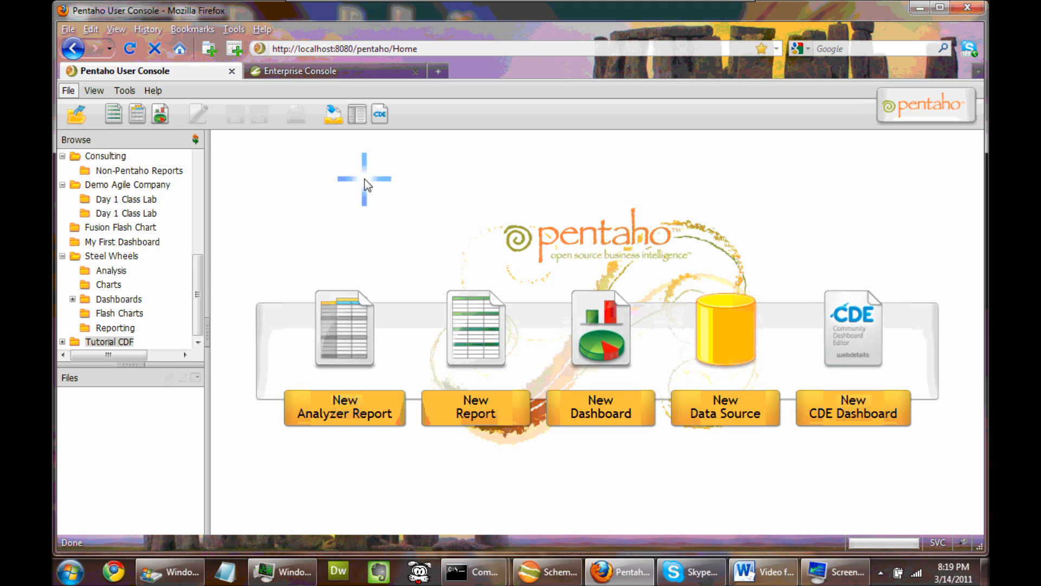
mouse_move(449, 205)
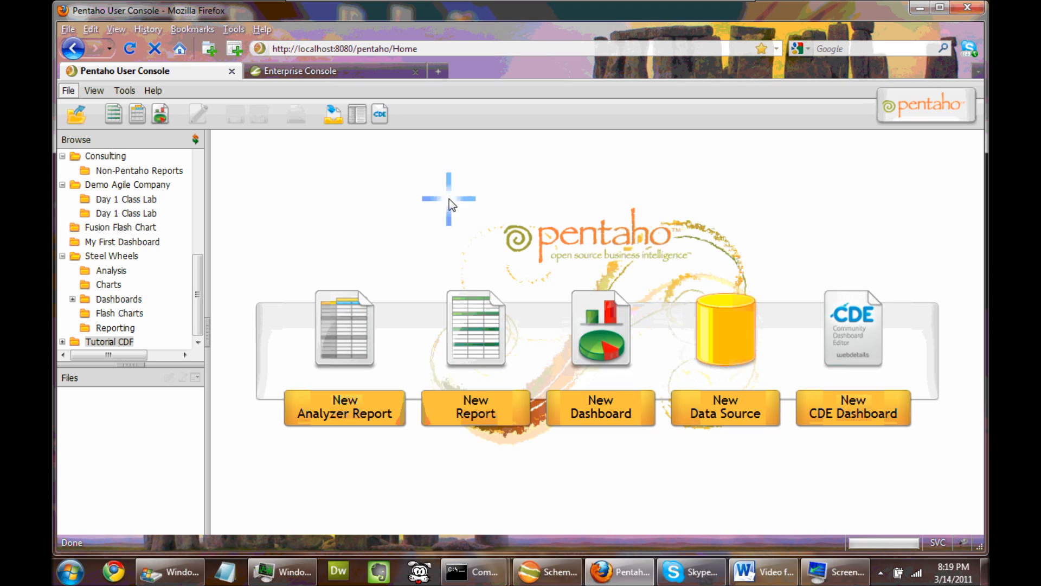
mouse_move(380, 236)
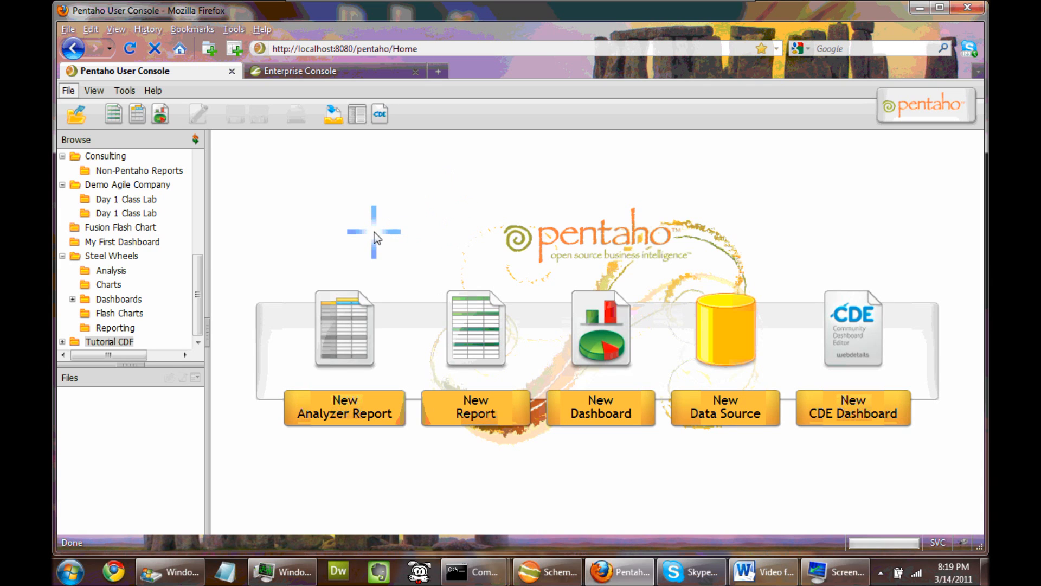
mouse_move(227, 323)
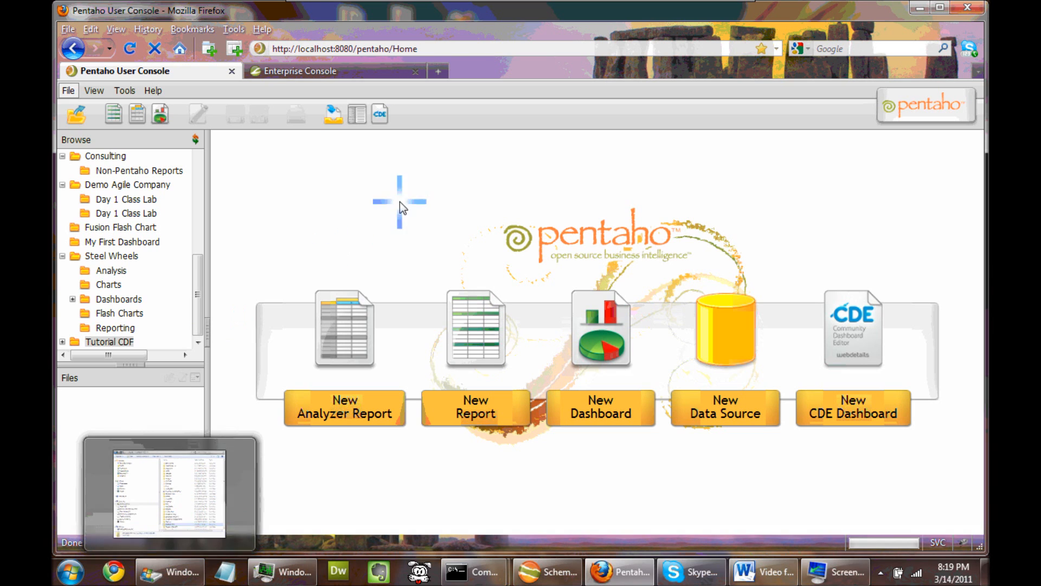
mouse_move(363, 221)
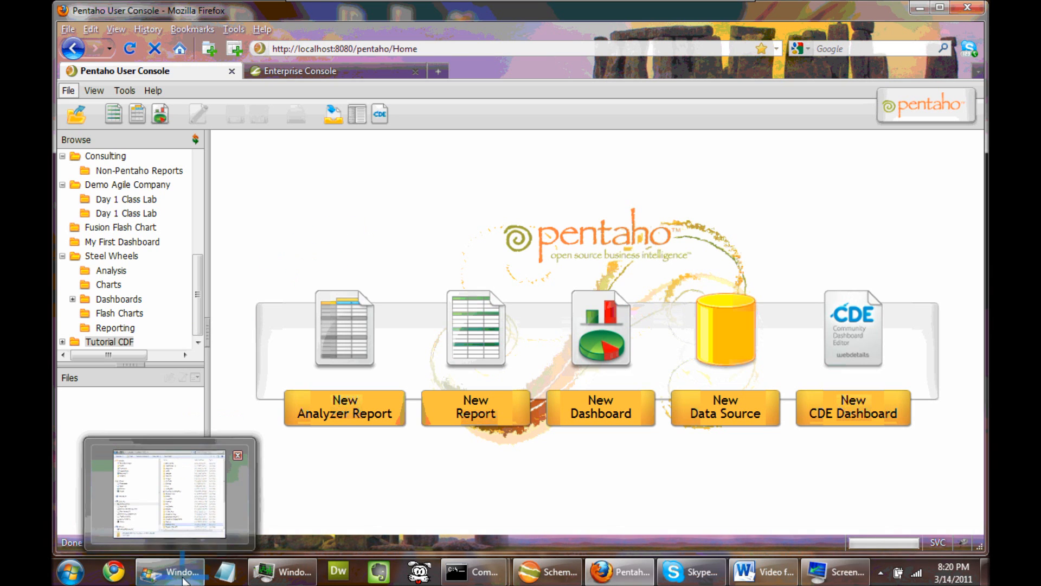
Switch to Windows Explorer and go into the Program Files folder on drive C
click(171, 572)
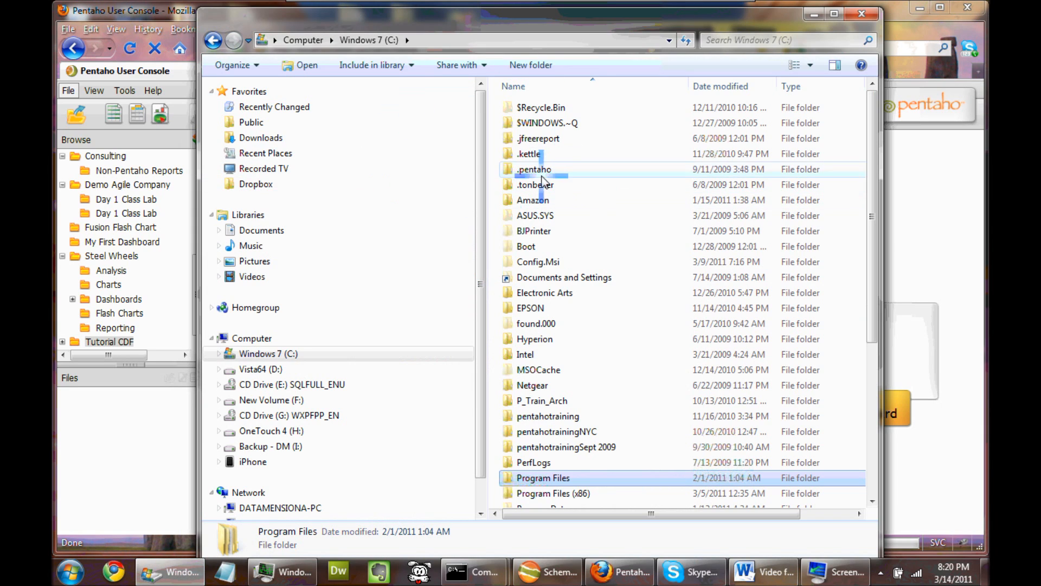
click(534, 170)
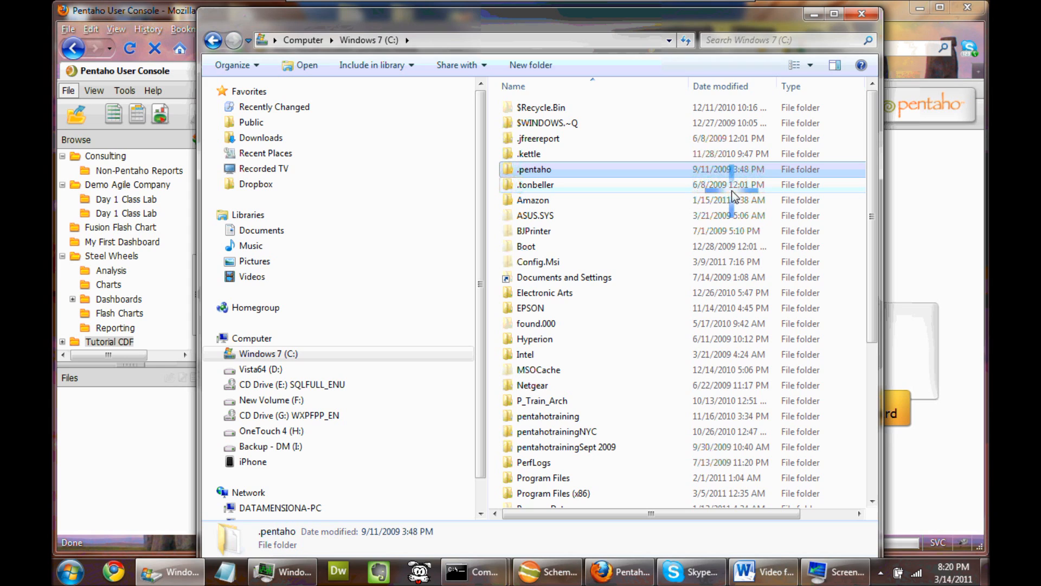
click(547, 417)
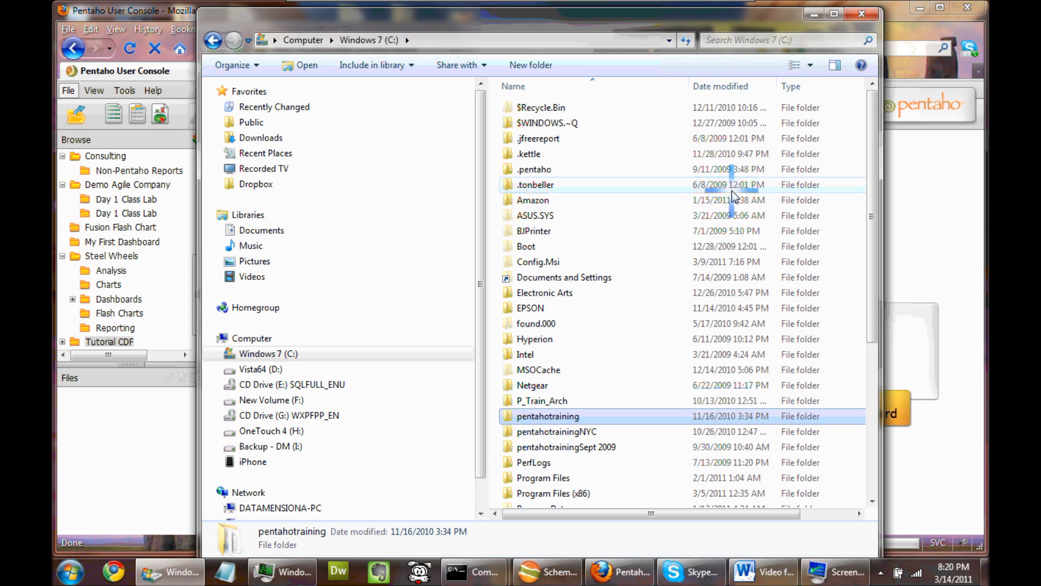
click(543, 477)
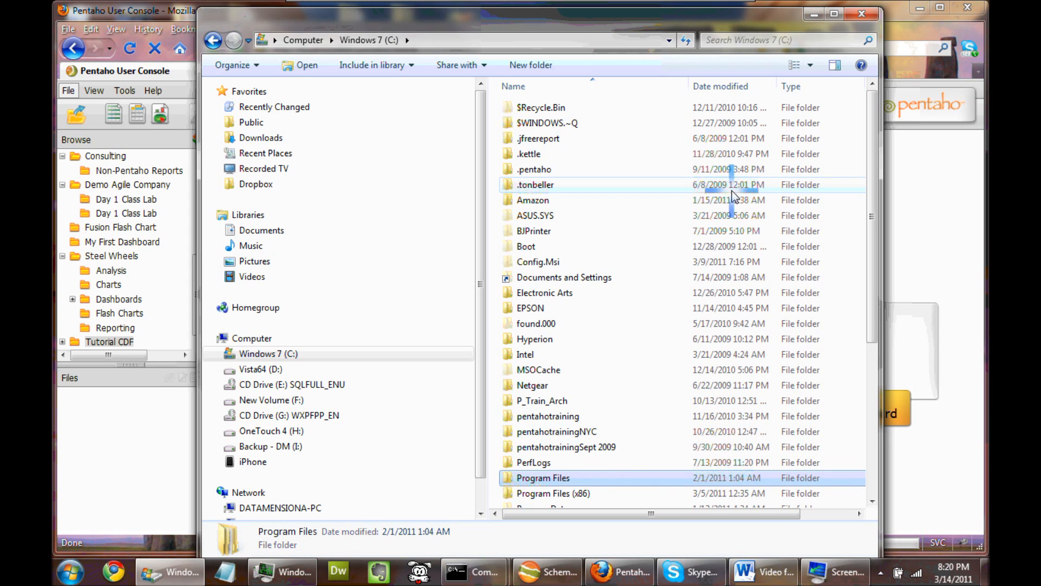
double_click(544, 477)
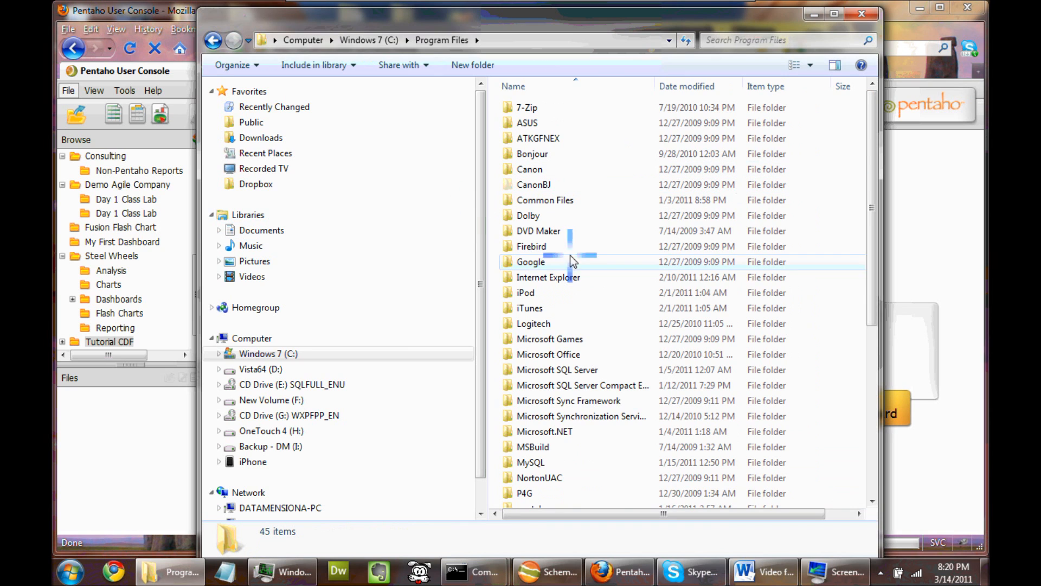
Browse Program Files down to the pentaho folder and enter it, selecting server
click(526, 293)
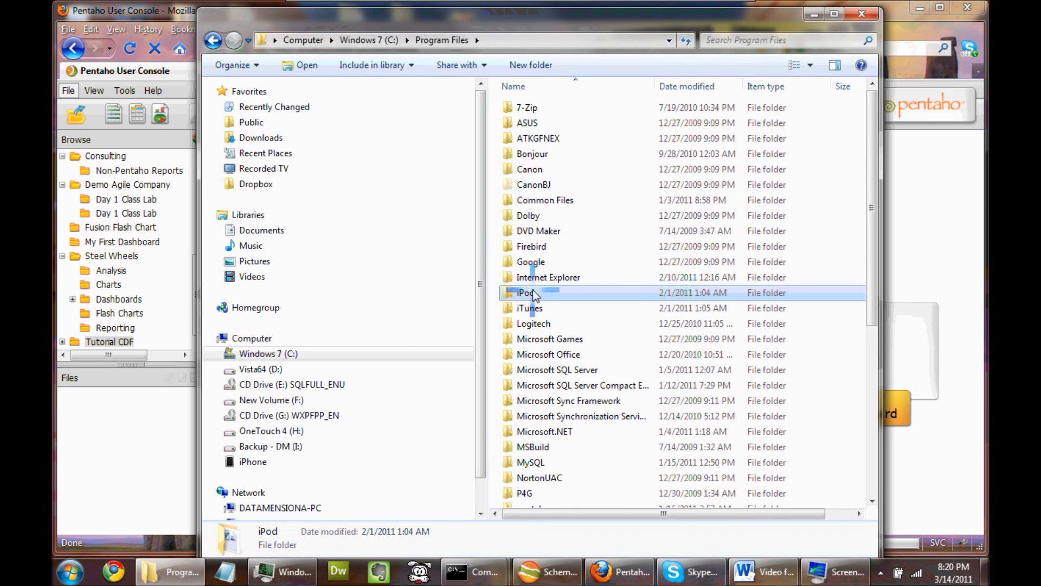
click(525, 493)
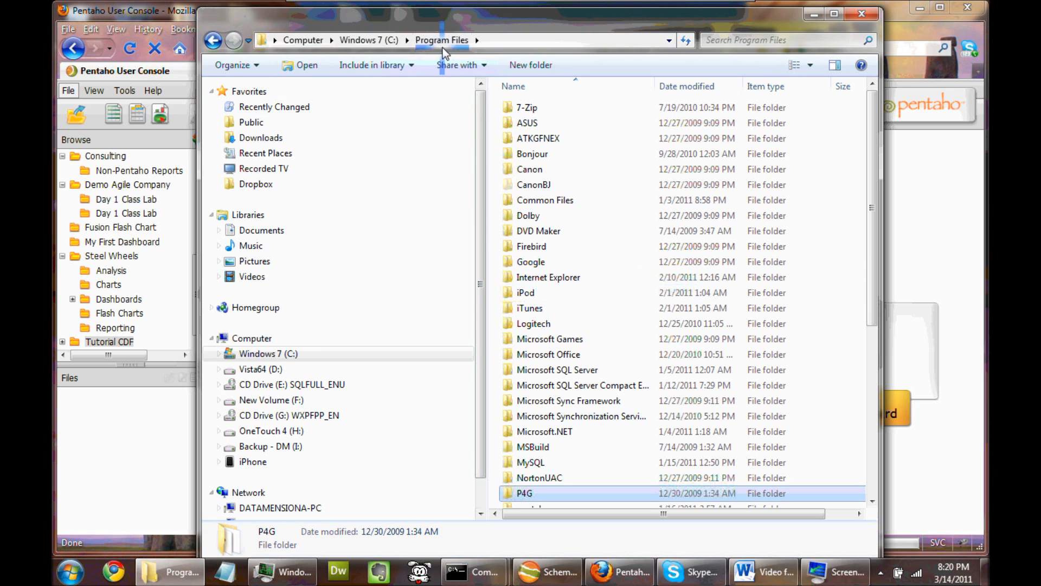
scroll(down, 3)
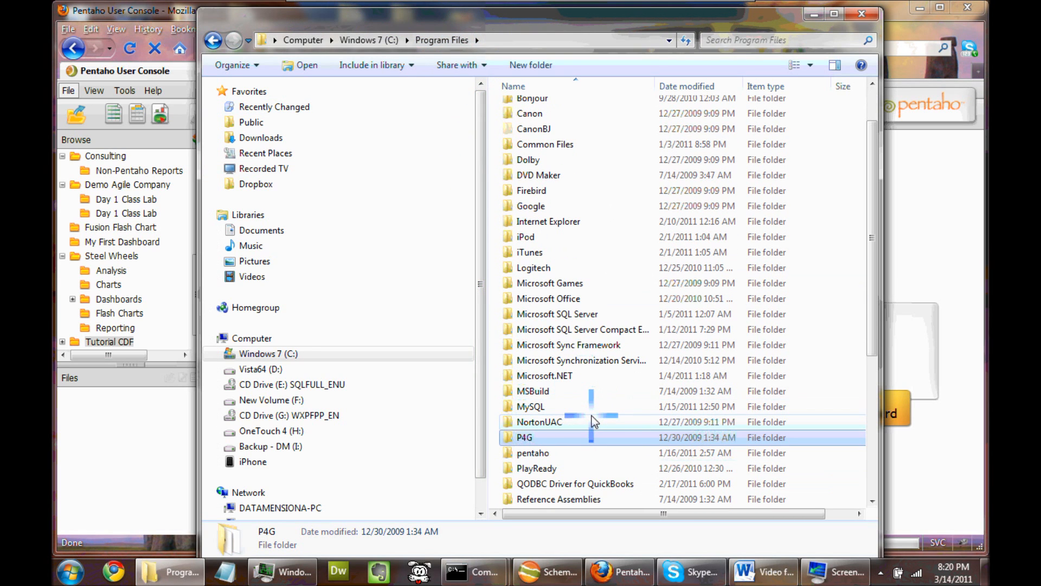
mouse_move(558, 417)
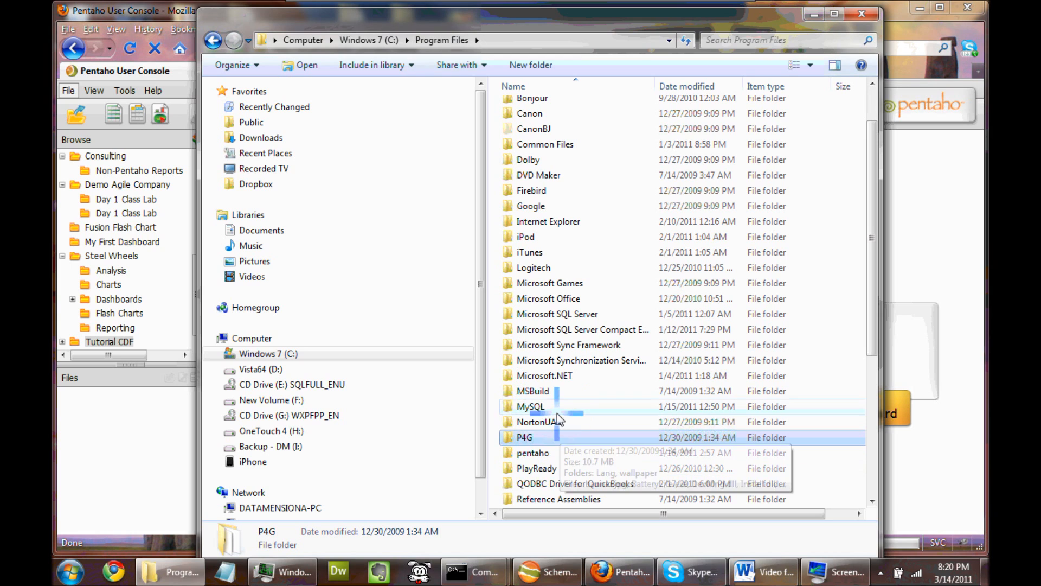
click(545, 375)
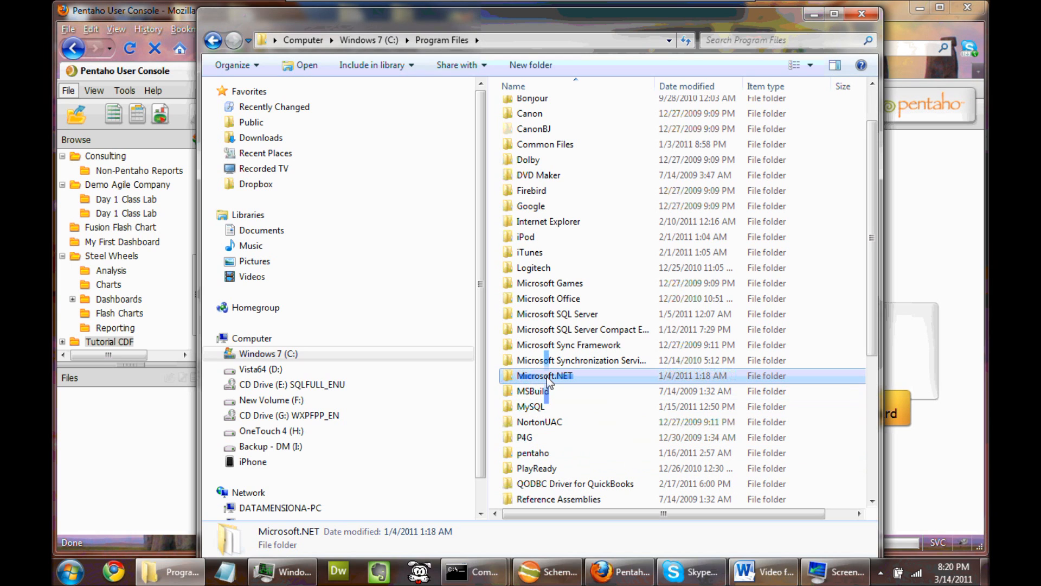
click(533, 453)
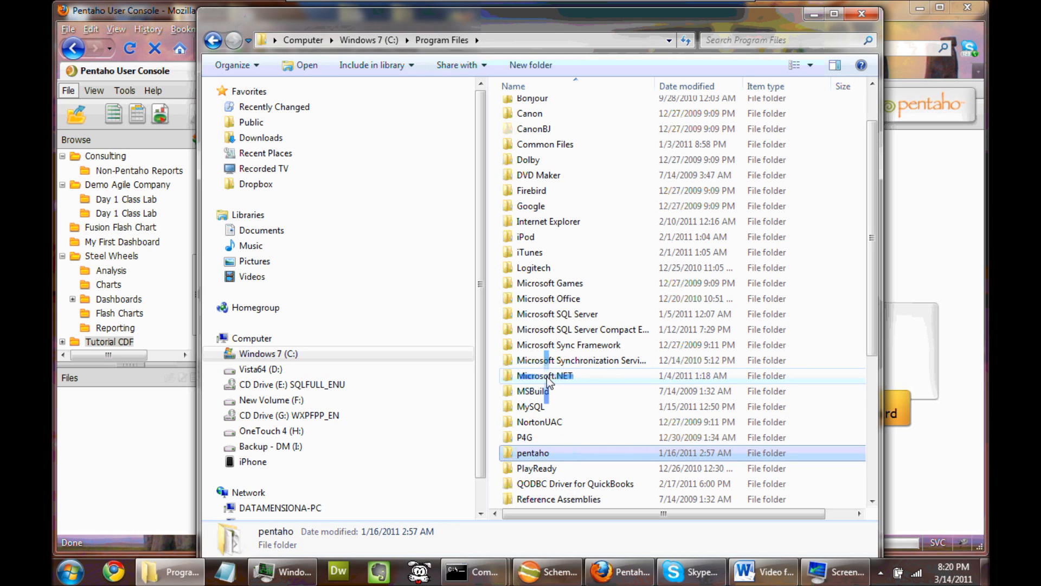
double_click(533, 453)
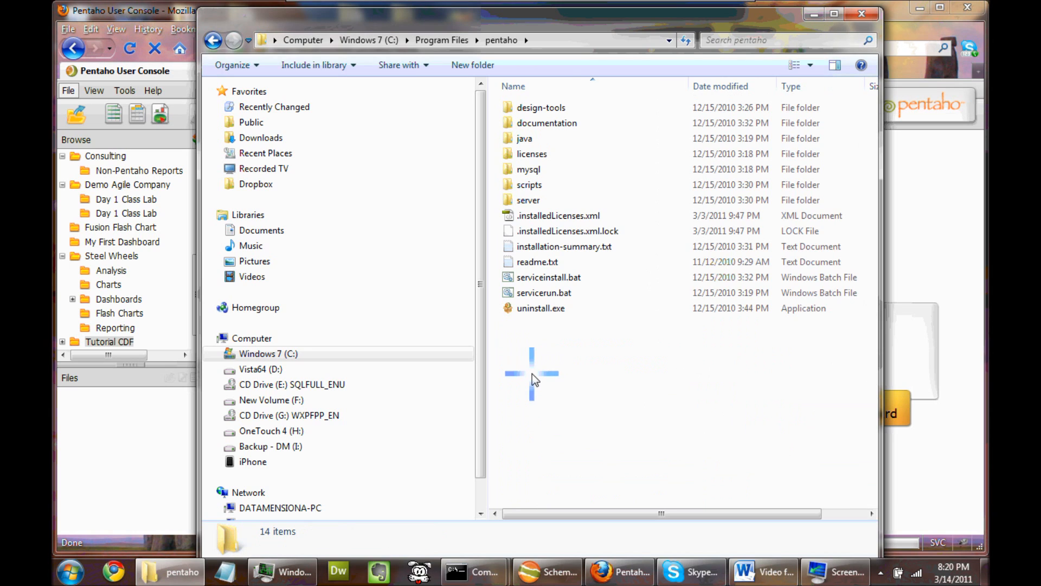
mouse_move(651, 377)
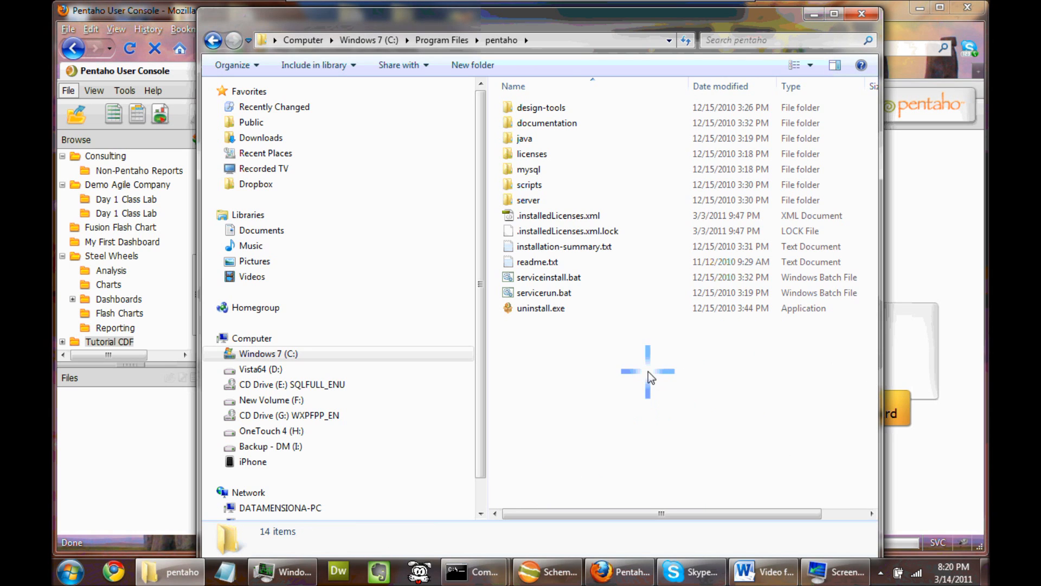
click(528, 199)
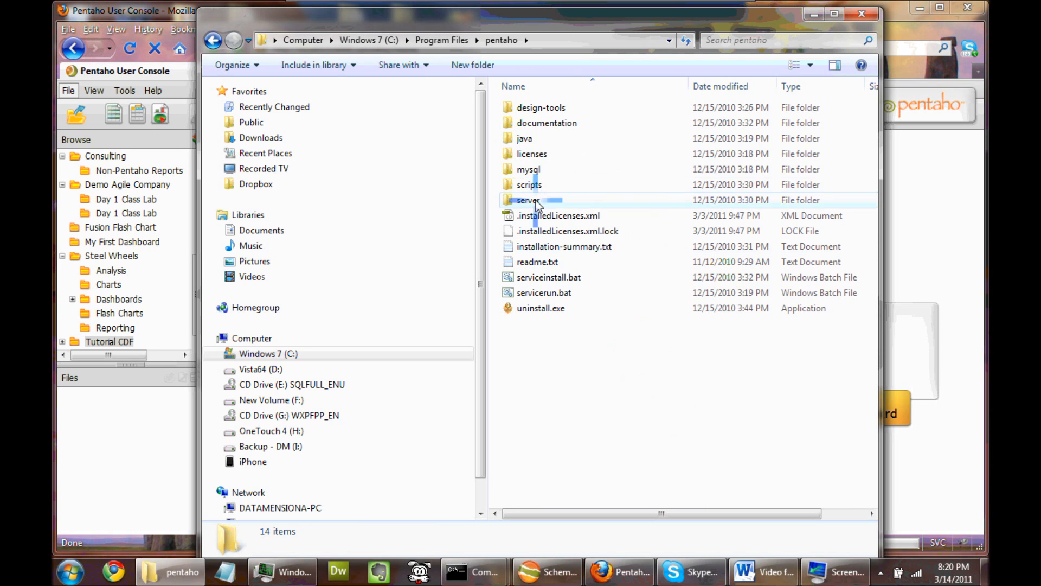
Navigate into server and then the biserver-ee folder
double_click(529, 199)
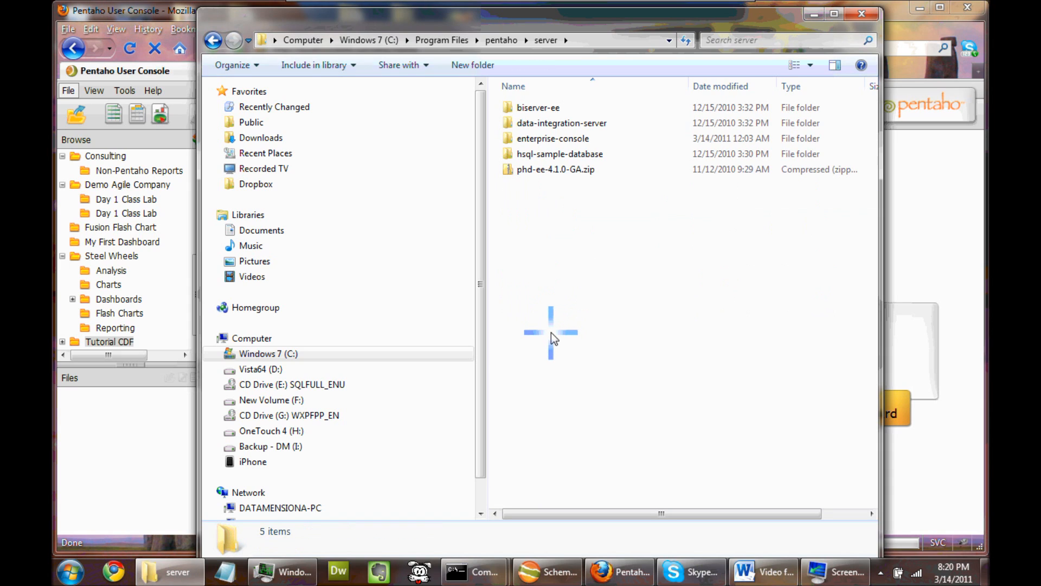
mouse_move(552, 328)
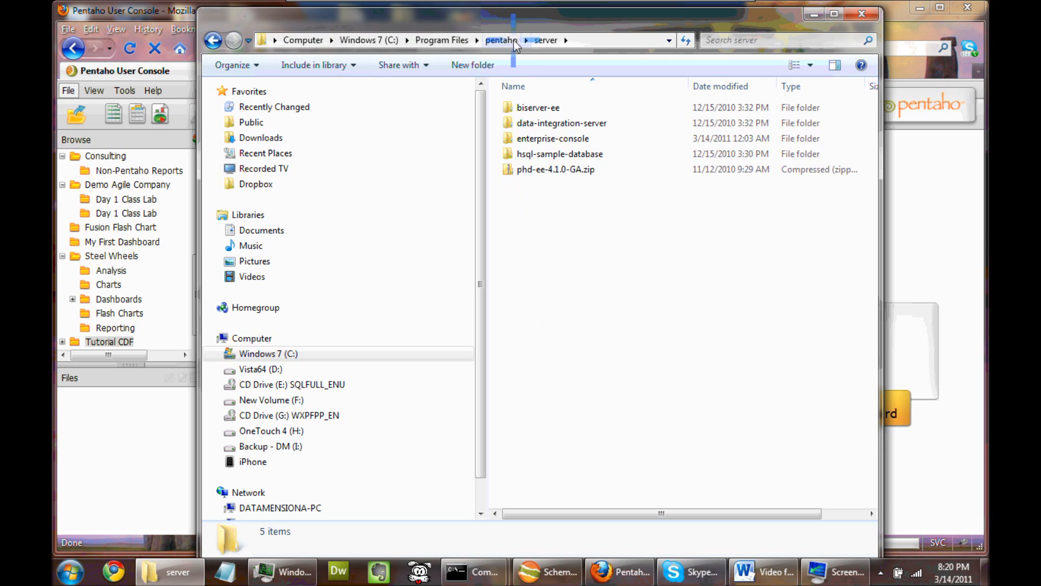
mouse_move(511, 48)
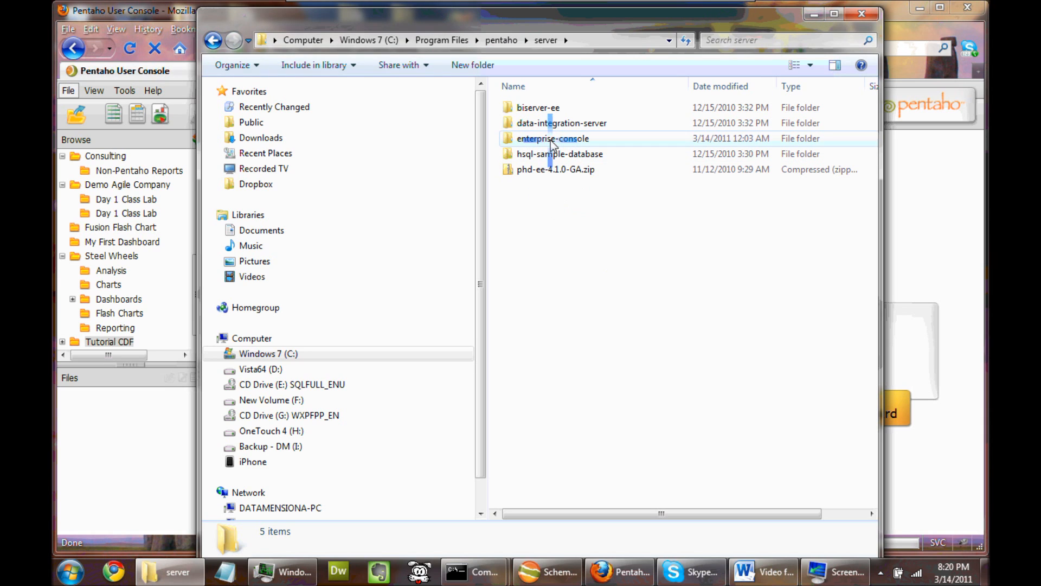
click(538, 108)
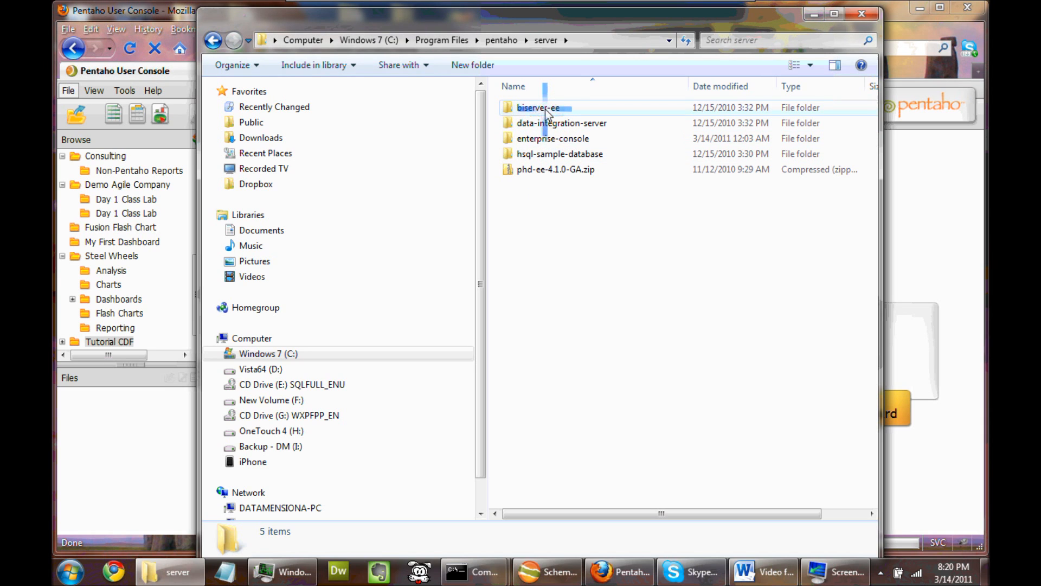
double_click(538, 107)
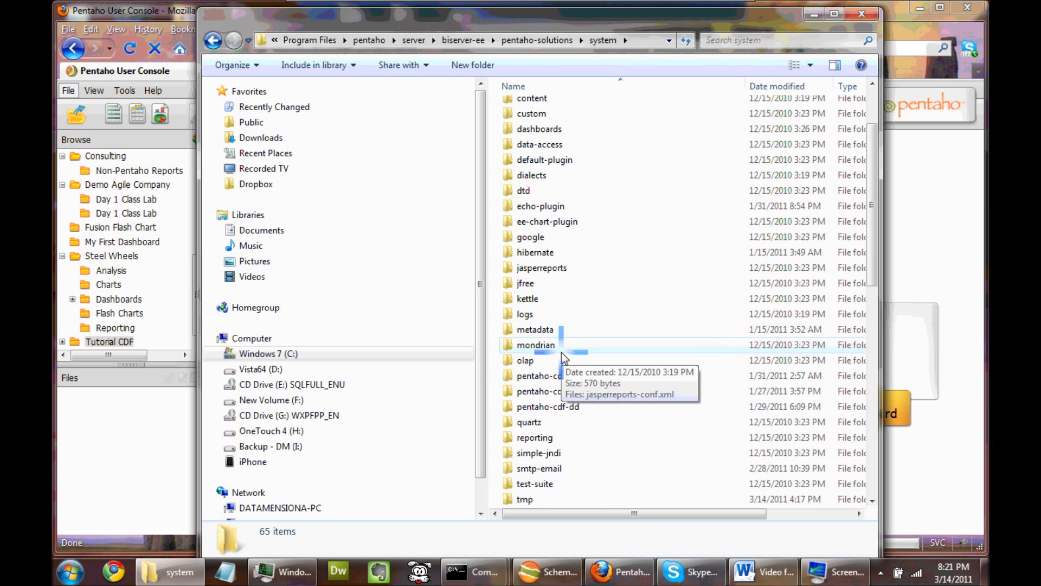
Locate pentahoObjects.spring.xml and open it in Dreamweaver for editing
scroll(down, 3)
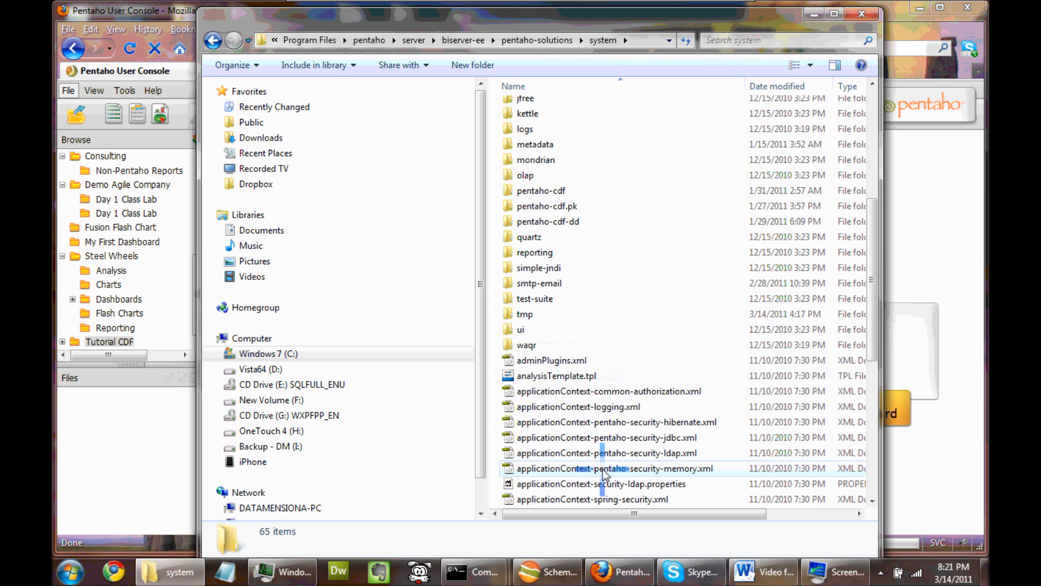
scroll(down, 3)
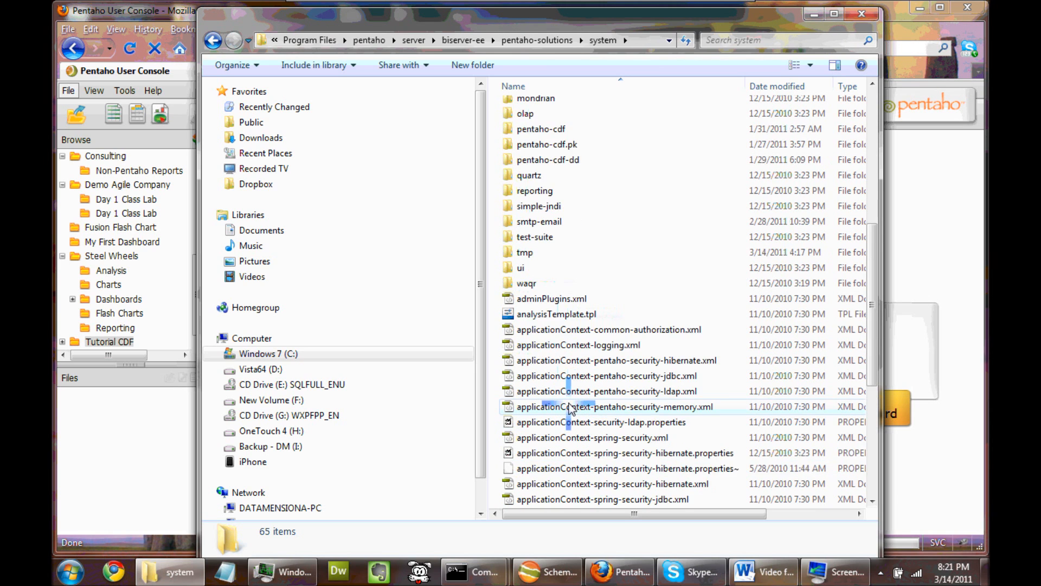
scroll(down, 3)
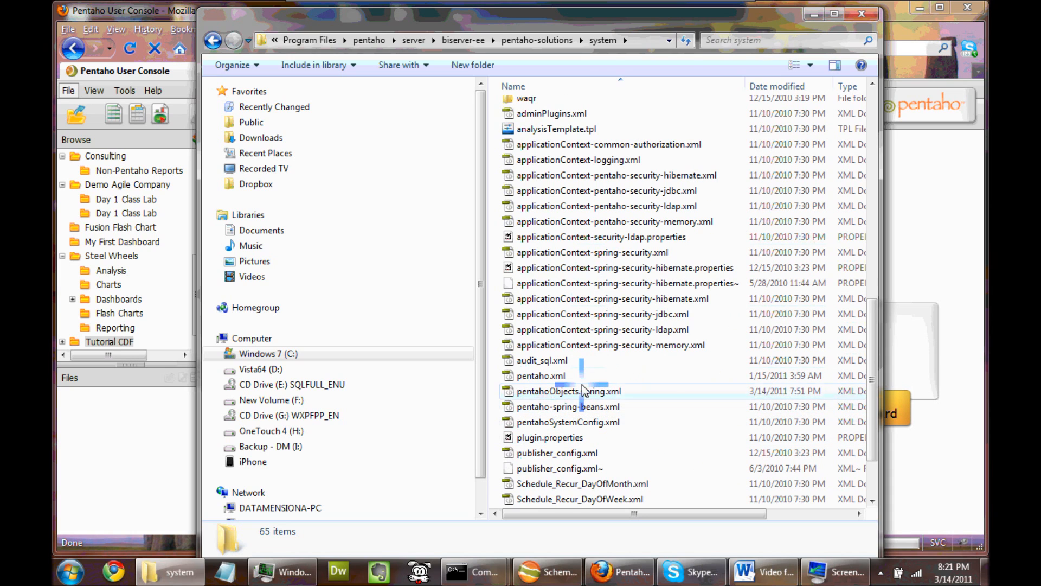
click(585, 390)
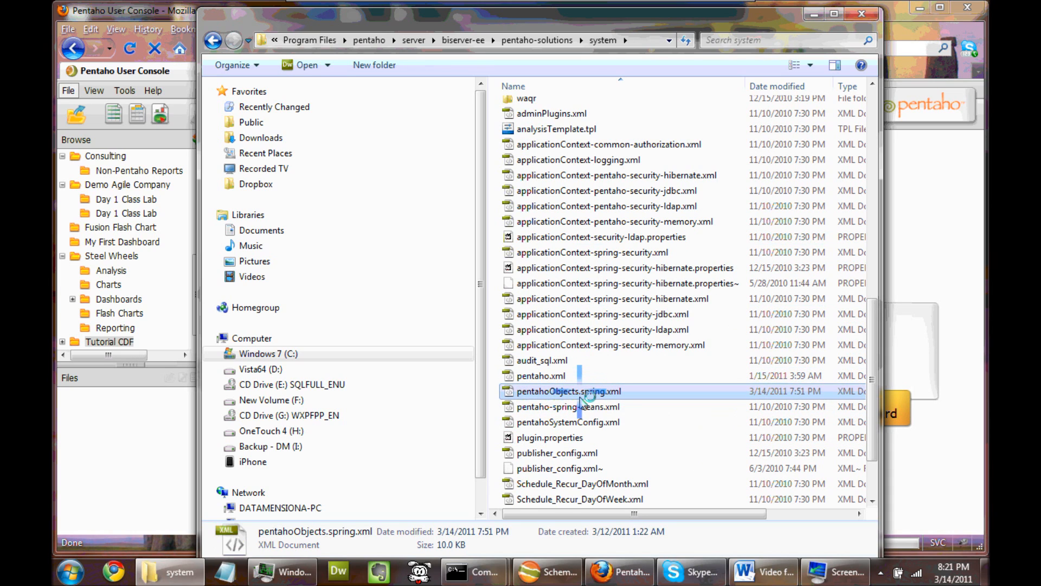
click(338, 572)
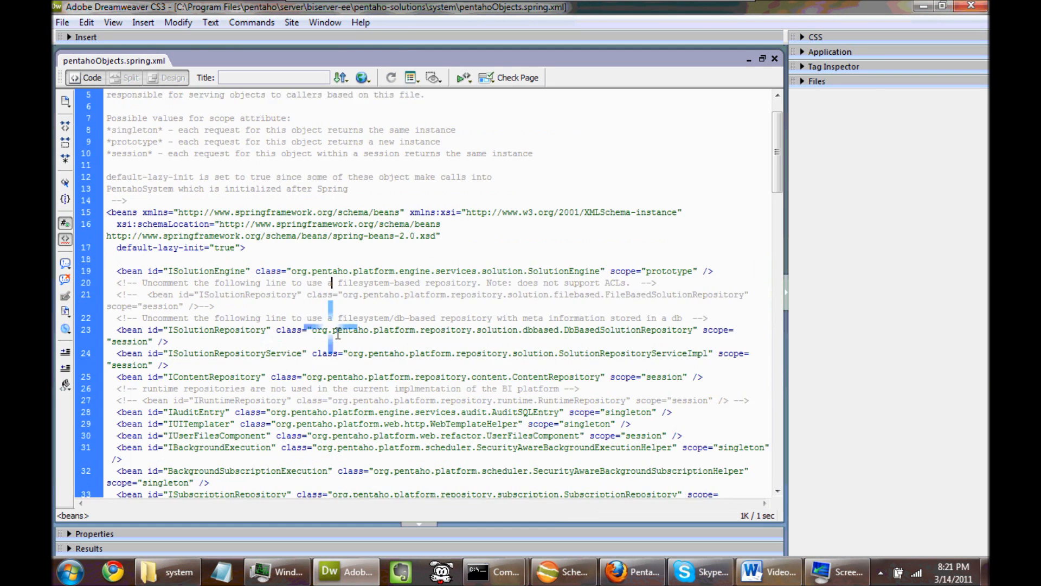
Scroll the XML down past the data connection beans to the Mondrian-UserRoleMapper section
scroll(down, 3)
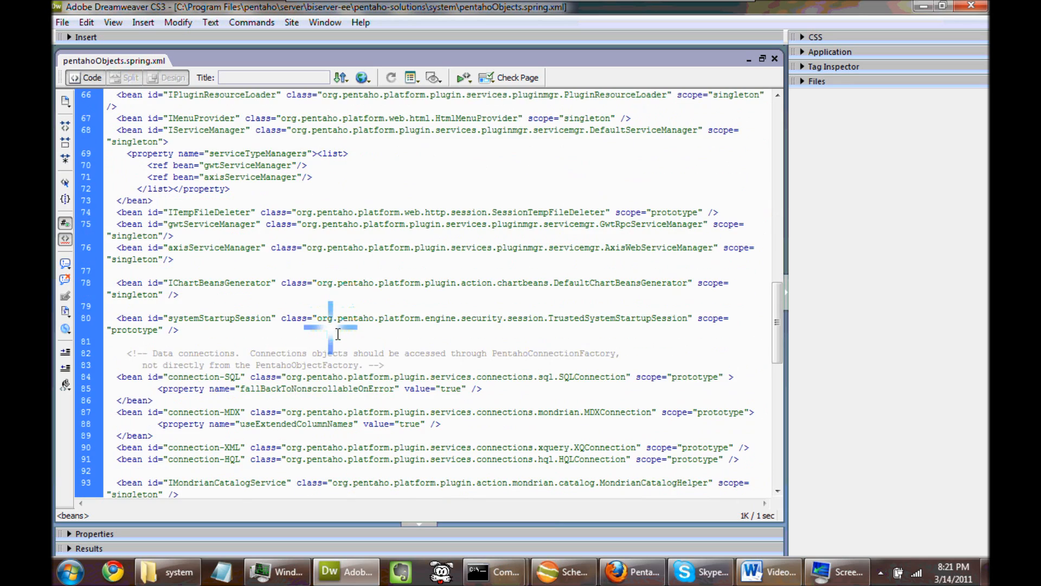
scroll(down, 3)
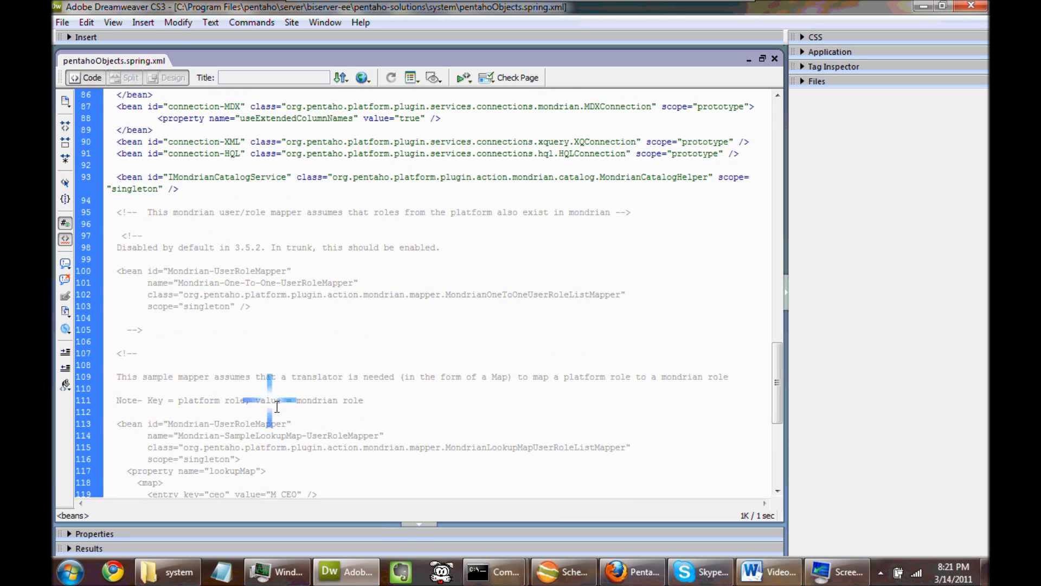
mouse_move(193, 343)
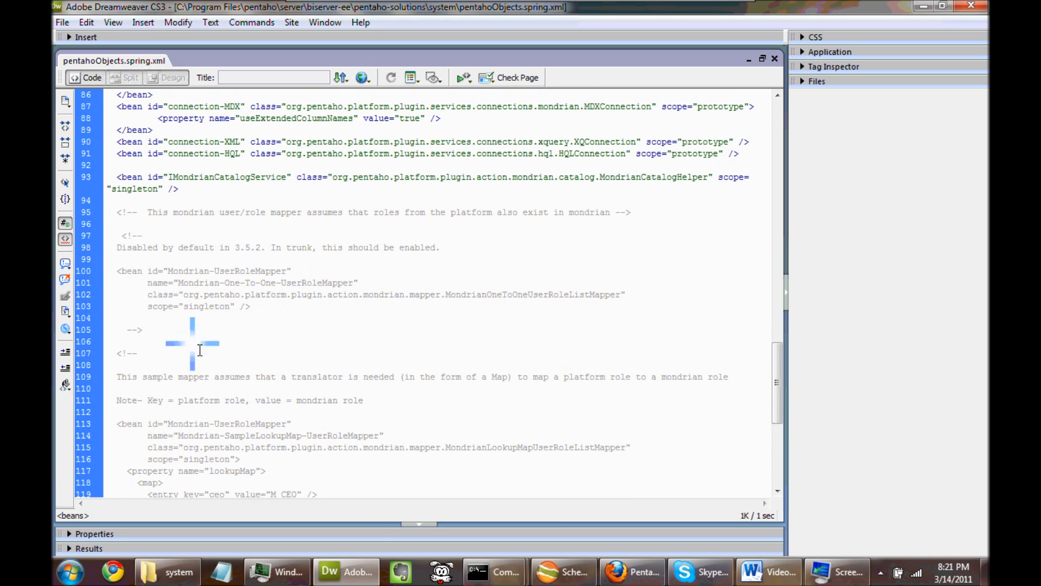
mouse_move(258, 351)
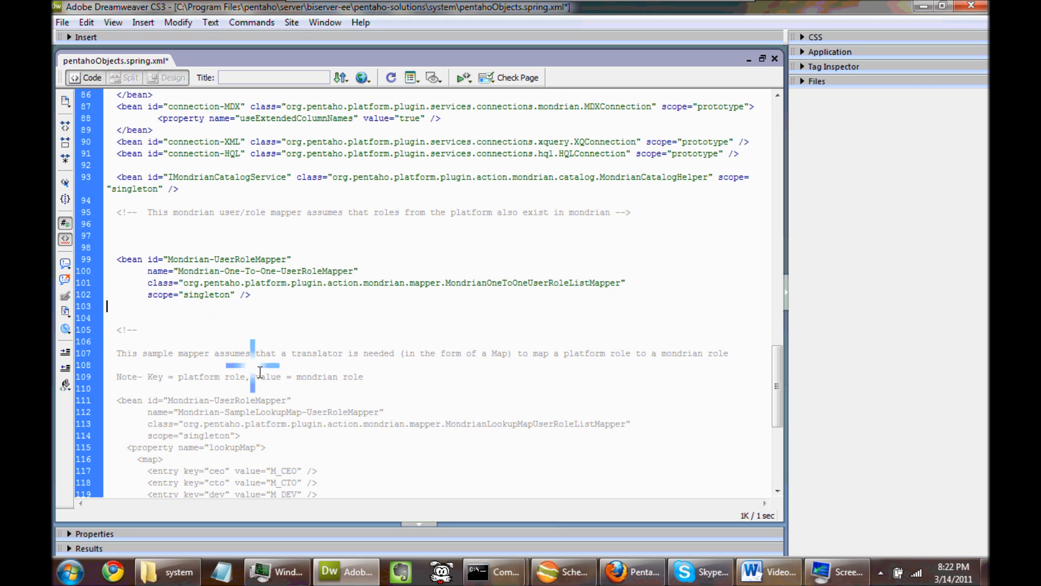
Save the edited spring file with Ctrl+S and return to Windows Explorer
key(ctrl+s)
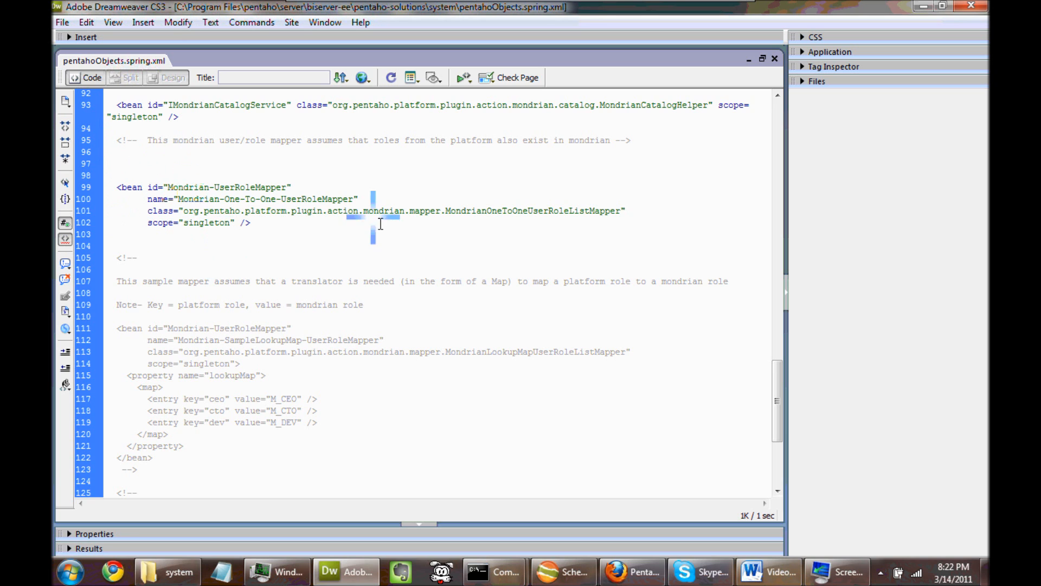
click(106, 234)
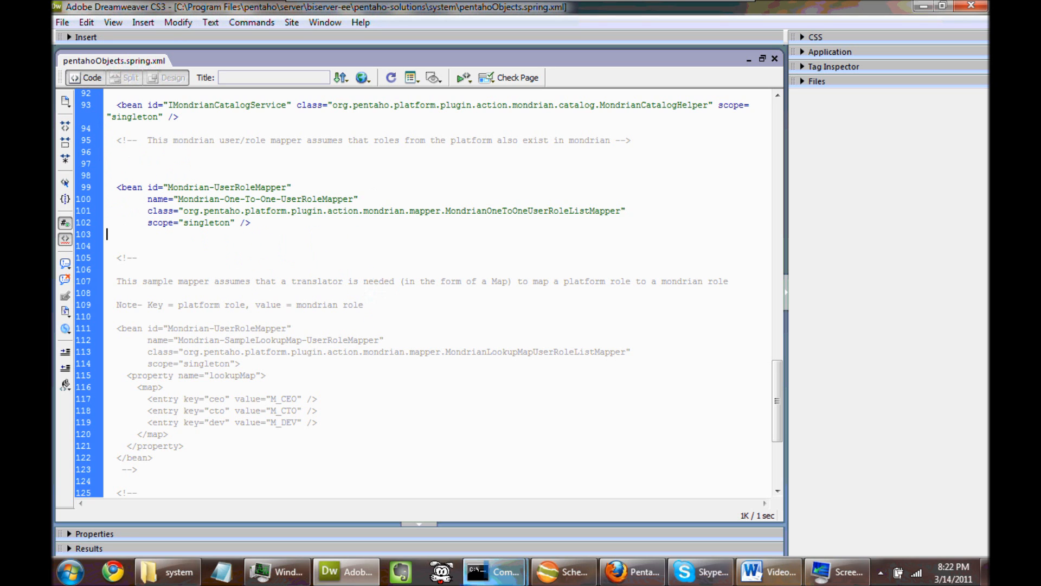
click(173, 572)
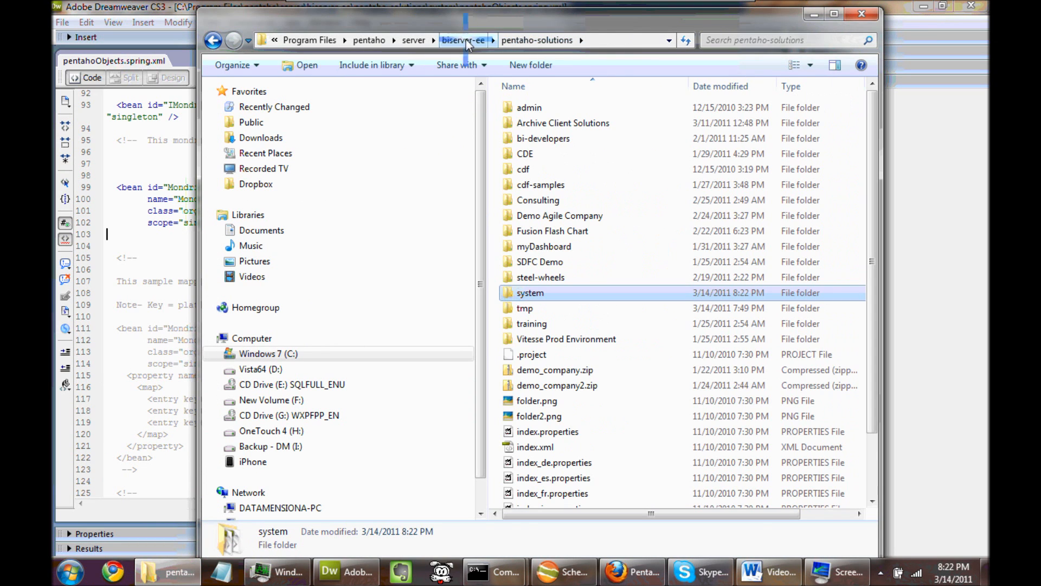
Go up to the biserver-ee folder via the address bar breadcrumb
click(466, 40)
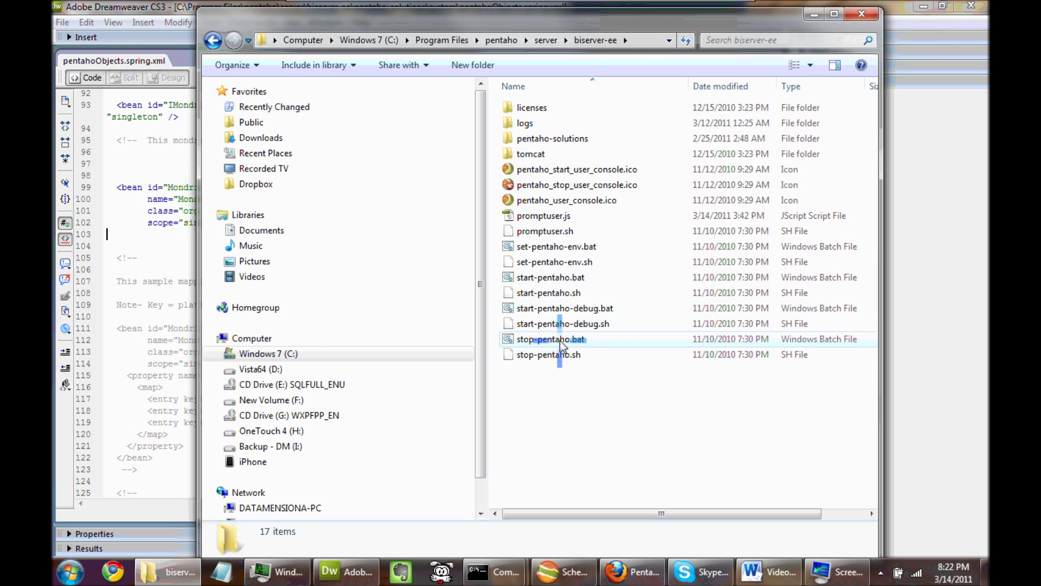
mouse_move(562, 341)
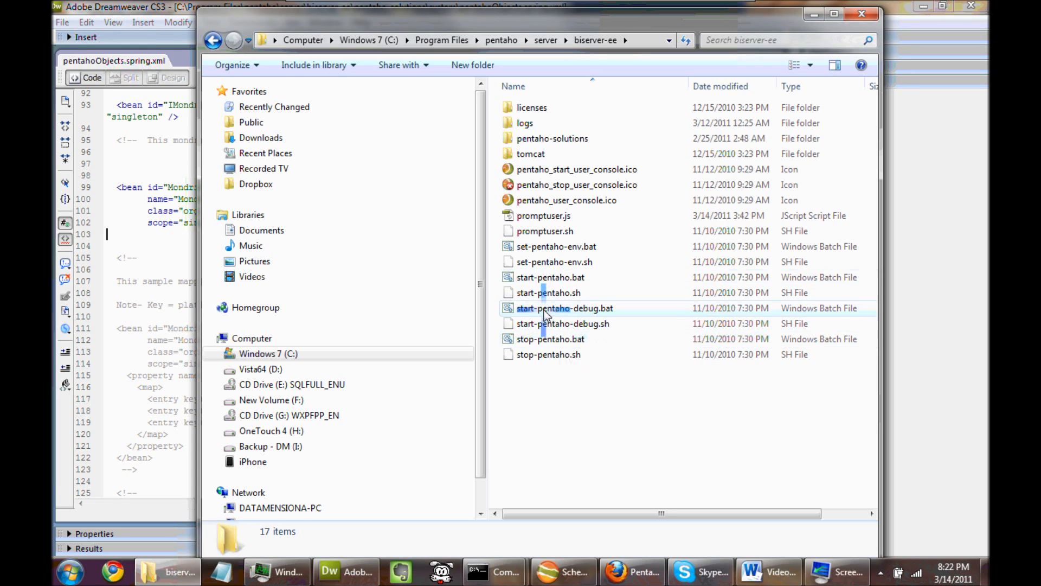
mouse_move(553, 283)
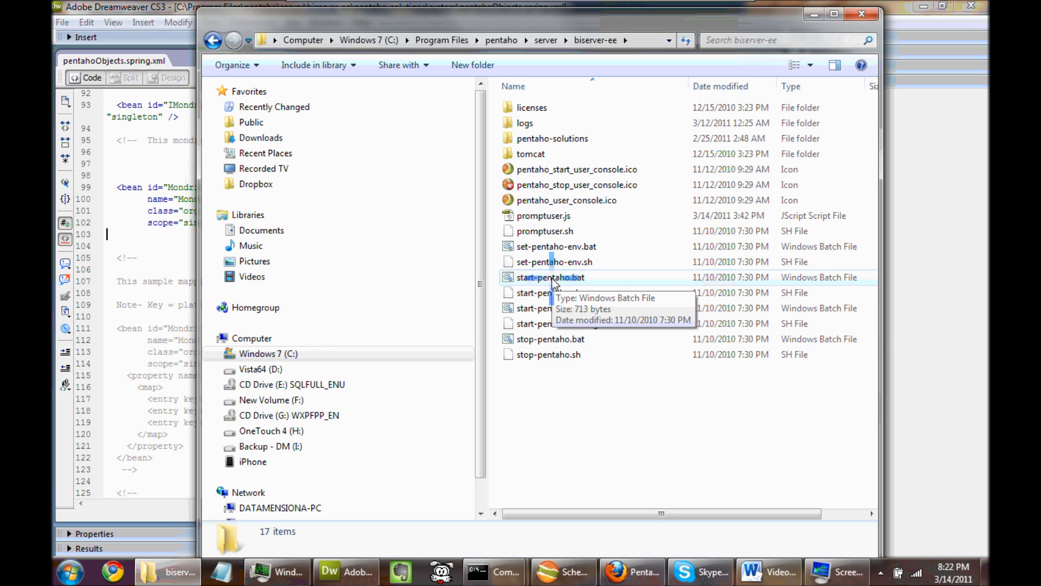